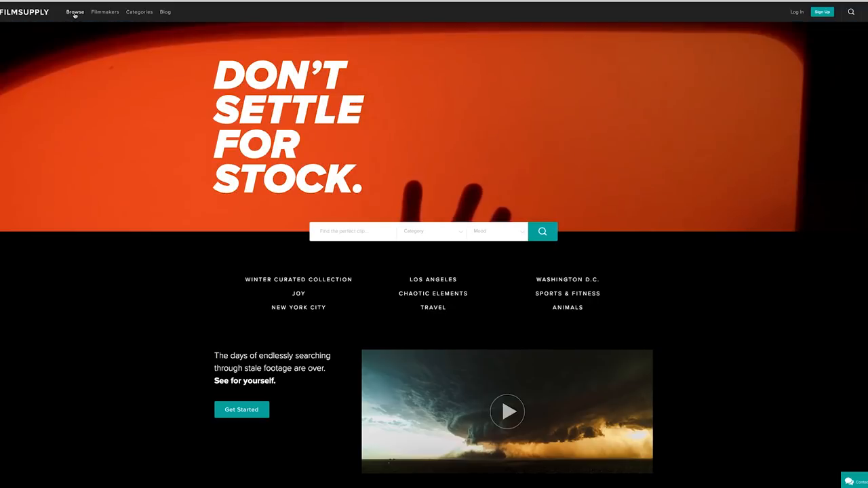
Step: Search Filmsupply for waves and scroll through the ocean and surf clip grid
{"action": "left_click", "coordinate": [74, 12]}
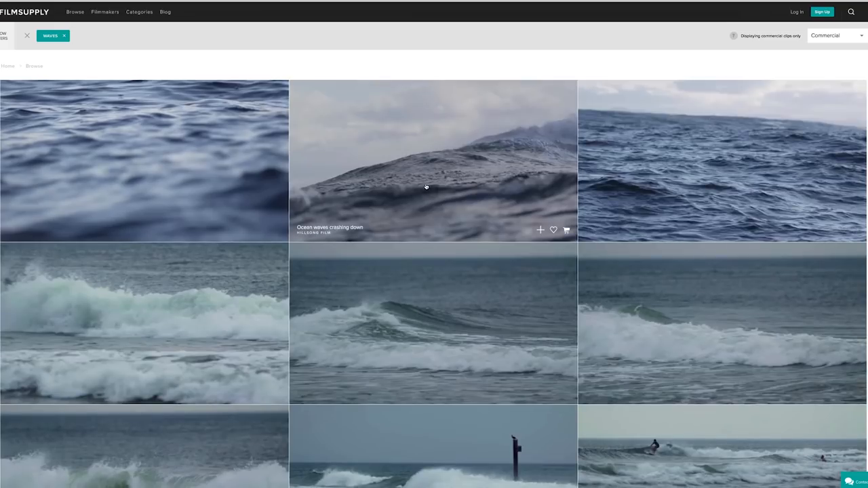
{"action": "scroll", "scroll_direction": "down", "scroll_amount": 3}
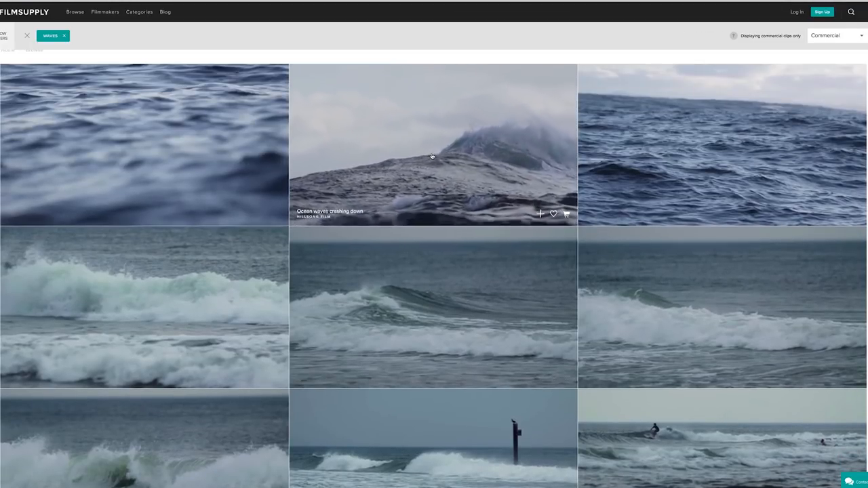
Step: Price 'Ocean waves crashing down' at $249 for a Commercial, Digital / Web, Small (1-500 employees) license
{"action": "left_click", "coordinate": [431, 154]}
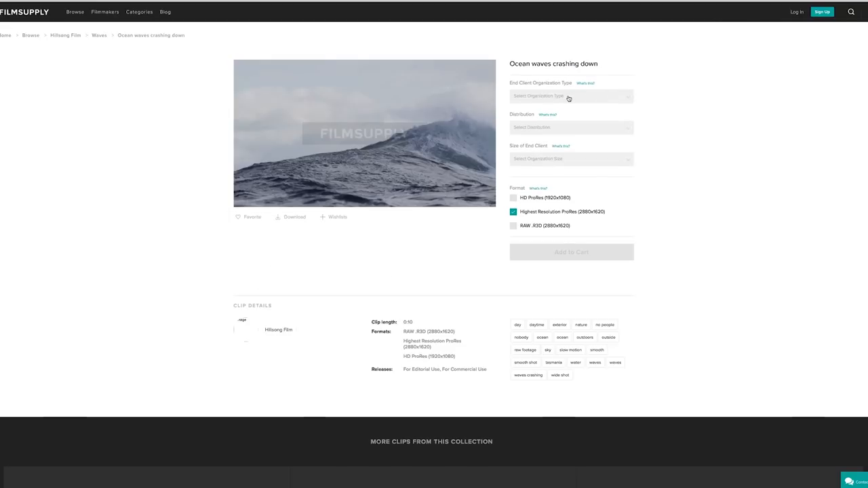
{"action": "left_click", "coordinate": [571, 95]}
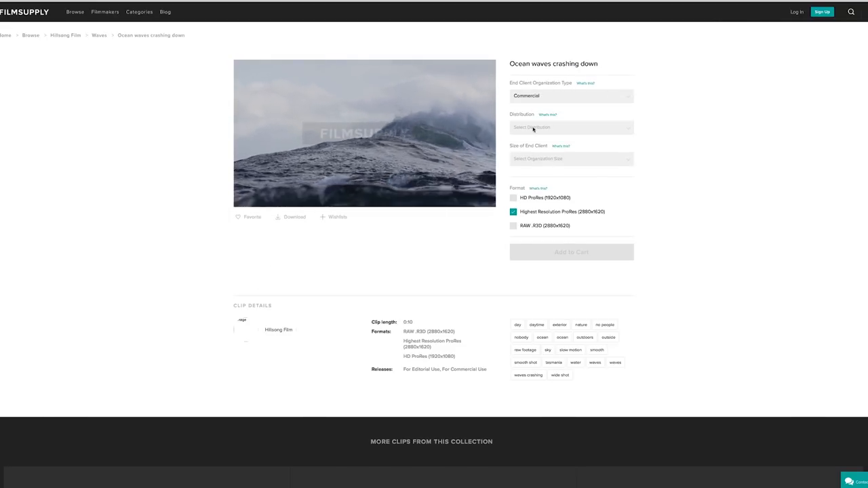
{"action": "left_click", "coordinate": [571, 128]}
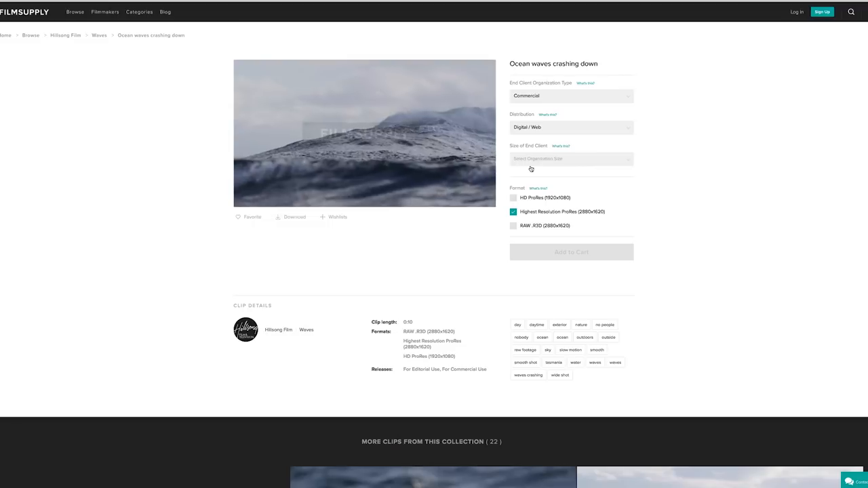
{"action": "left_click", "coordinate": [571, 159]}
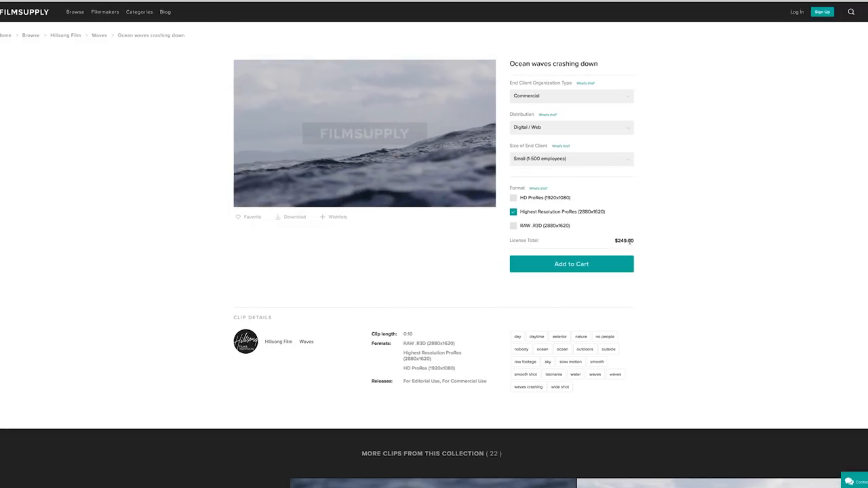
{"action": "left_click", "coordinate": [514, 225]}
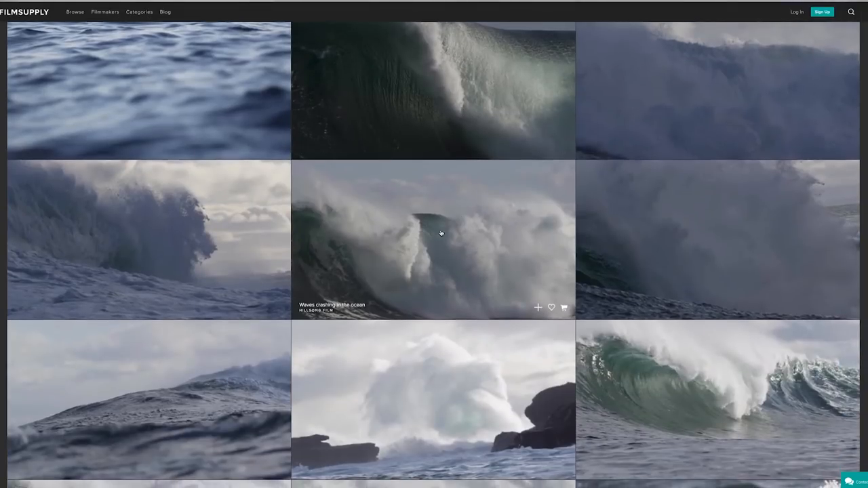
Step: License 'Waves crashing in the ocean' as Commercial with Digital / Web distribution and an end client size
{"action": "left_click", "coordinate": [441, 234]}
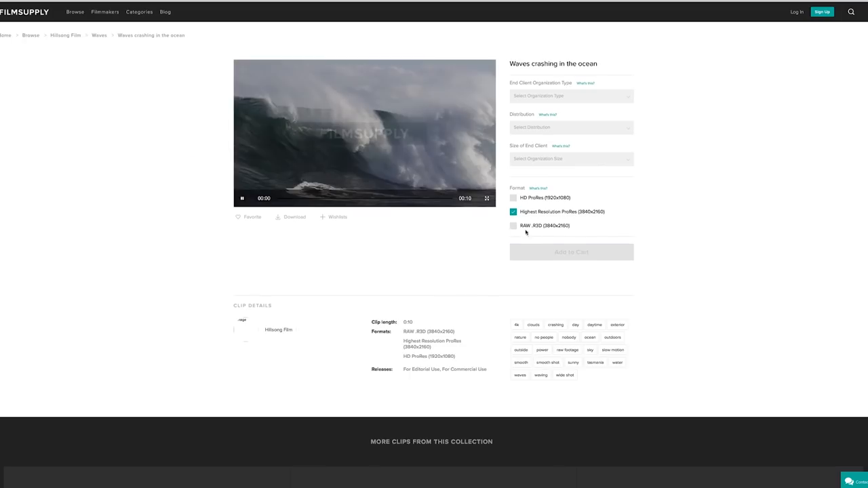
{"action": "left_click", "coordinate": [571, 95]}
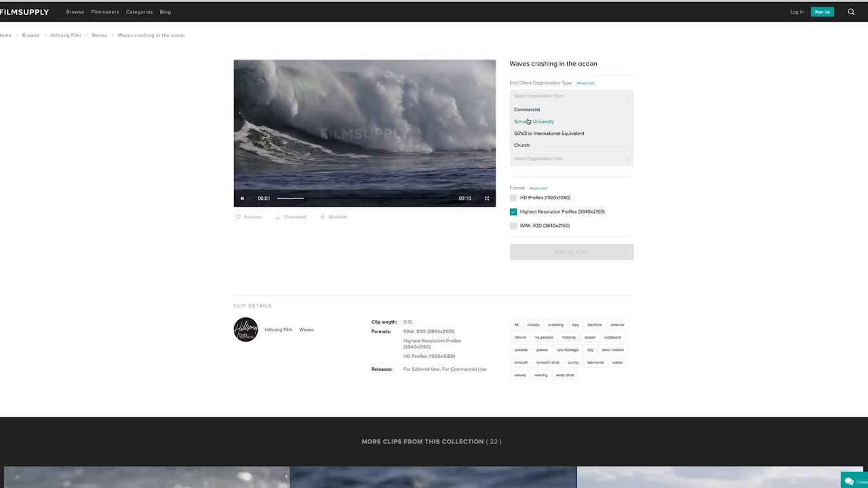
{"action": "left_click", "coordinate": [526, 108]}
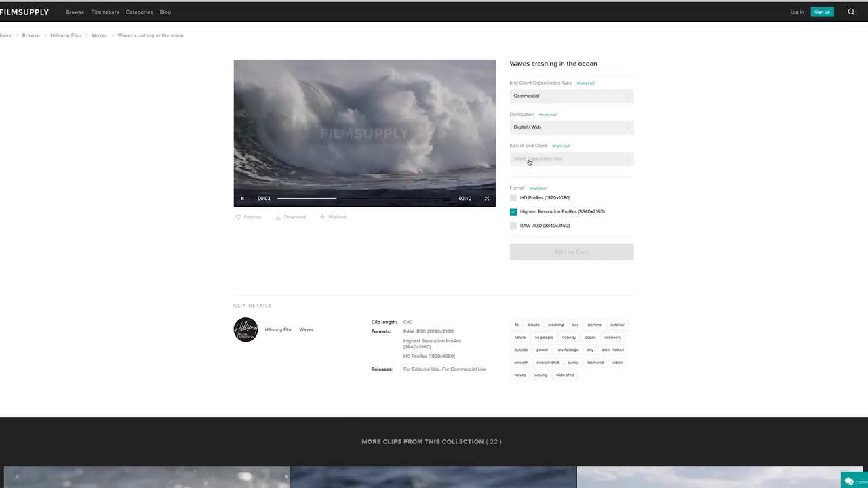
{"action": "left_click", "coordinate": [570, 159]}
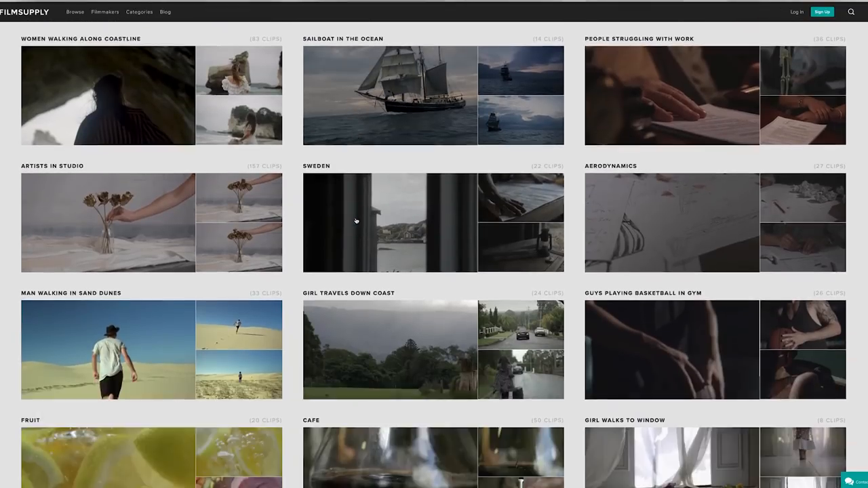
Step: Price the 'Light reflecting off of a pool of water' clip at $299 for small commercial web use
{"action": "scroll", "scroll_direction": "down", "scroll_amount": 3}
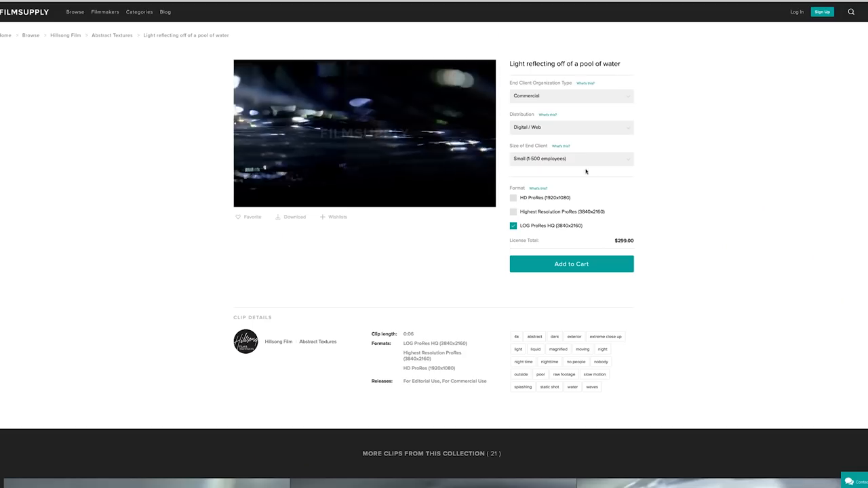
{"action": "left_click", "coordinate": [571, 159]}
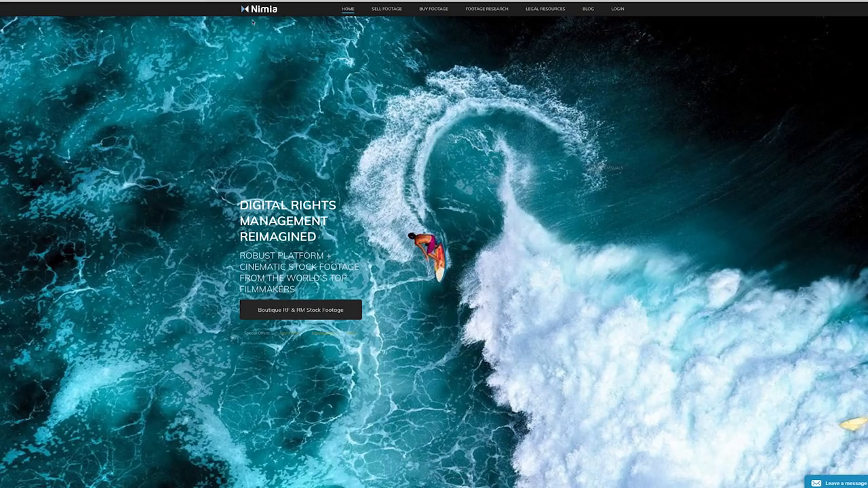
{"action": "mouse_move", "coordinate": [304, 85]}
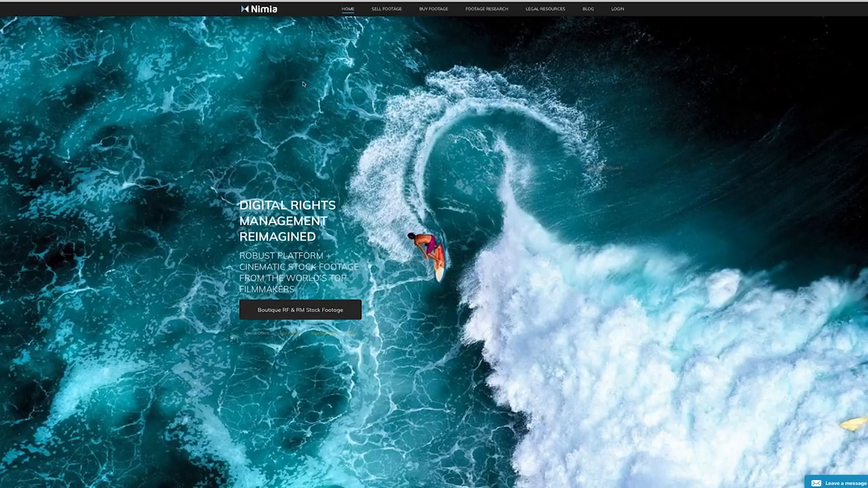
{"action": "mouse_move", "coordinate": [513, 111]}
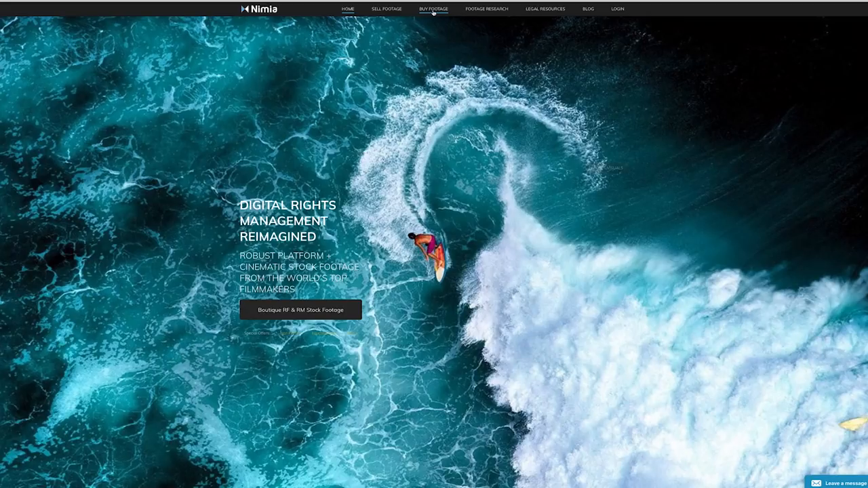
Step: From Nimia's Buy Footage page, search the library for waves
{"action": "left_click", "coordinate": [432, 8]}
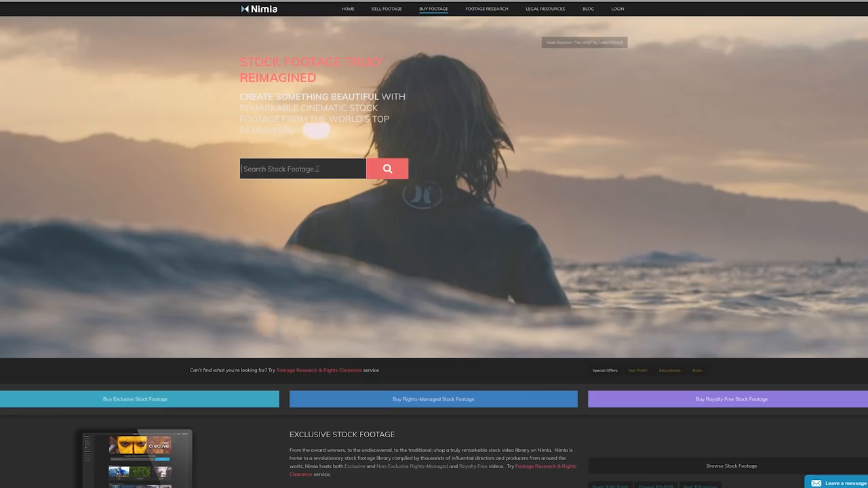
{"action": "type", "text": "waves"}
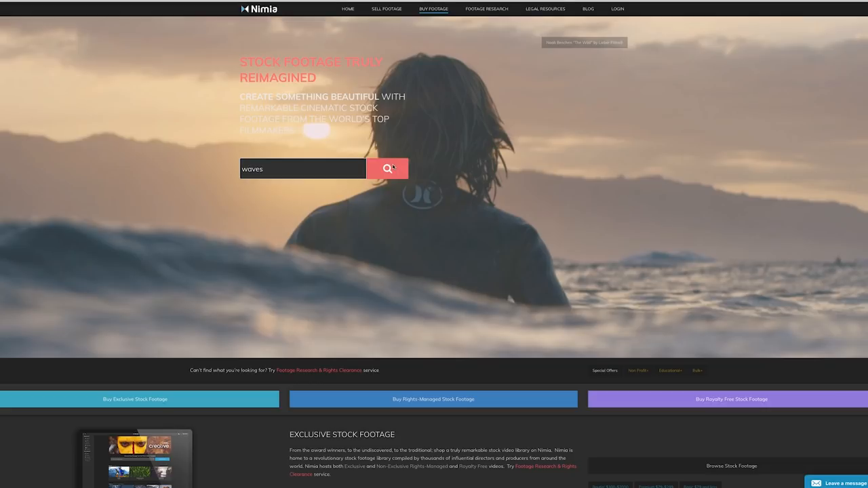
{"action": "left_click", "coordinate": [388, 168]}
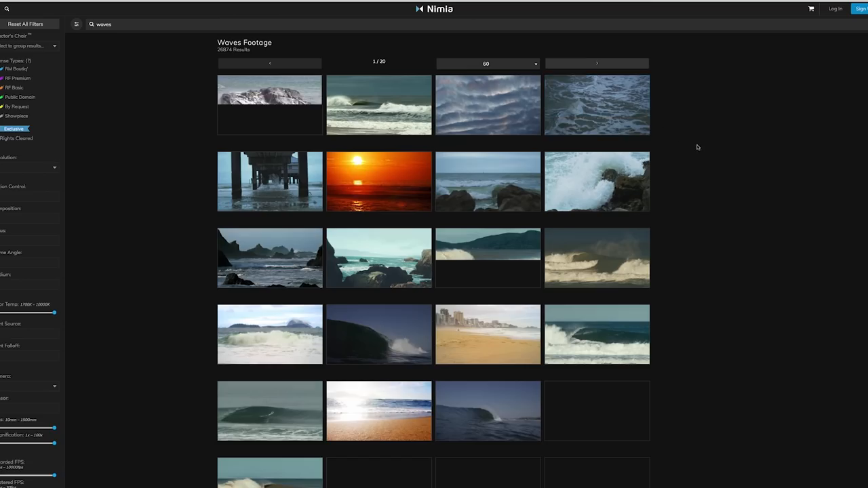
{"action": "scroll", "scroll_direction": "down", "scroll_amount": 3}
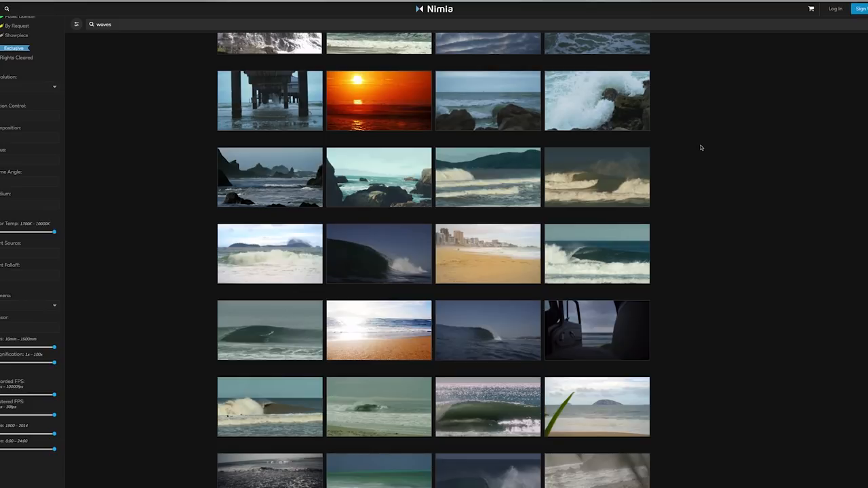
{"action": "scroll", "scroll_direction": "down", "scroll_amount": 3}
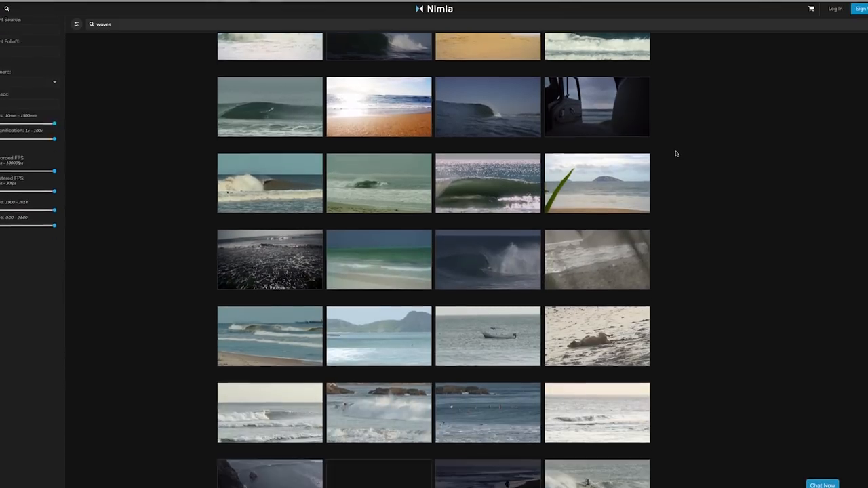
{"action": "scroll", "scroll_direction": "down", "scroll_amount": 3}
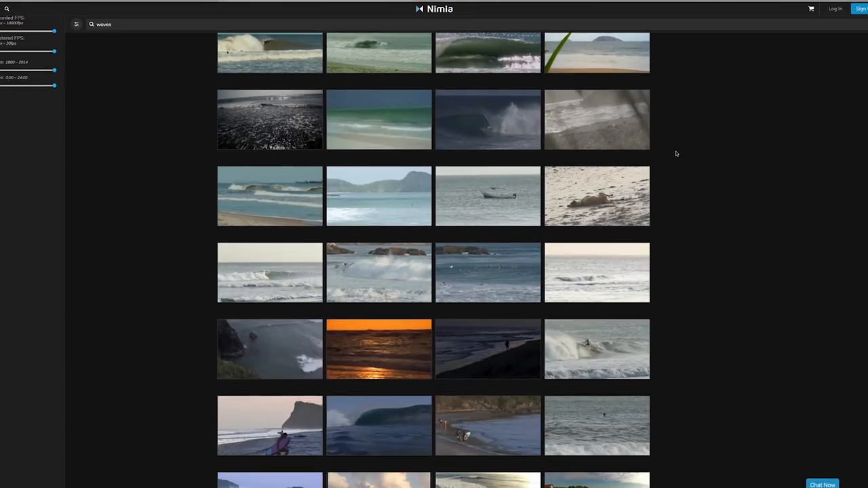
{"action": "scroll", "scroll_direction": "down", "scroll_amount": 3}
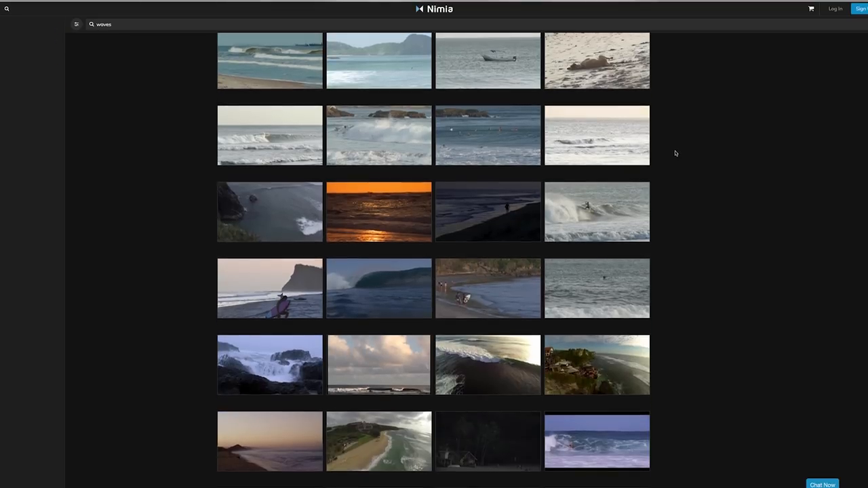
{"action": "scroll", "scroll_direction": "down", "scroll_amount": 3}
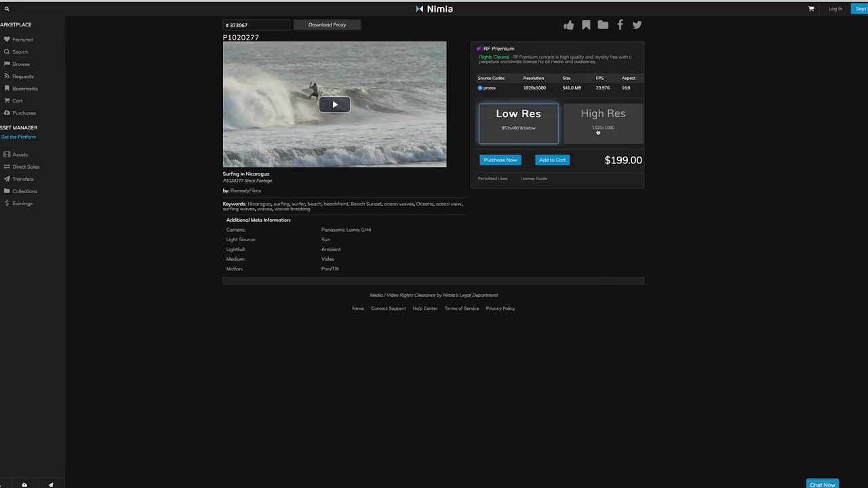
Step: Switch the Surfing in Nicaragua clip to its High Res version priced at $299.00
{"action": "left_click", "coordinate": [603, 122]}
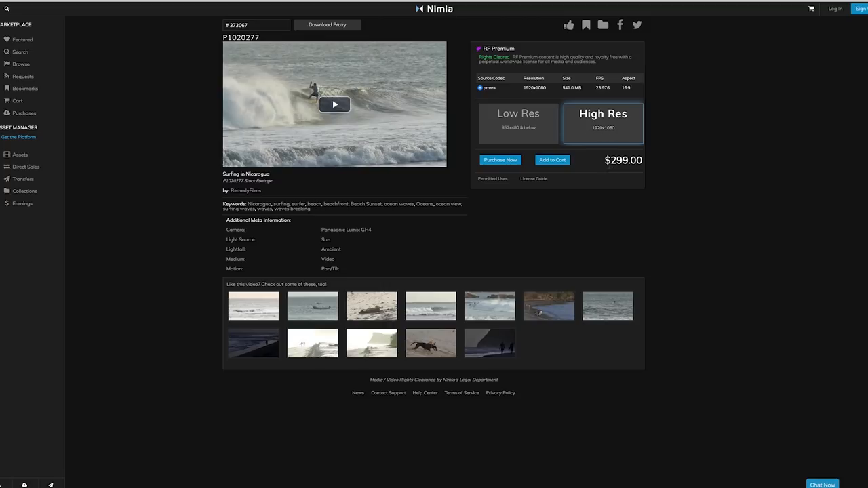
{"action": "left_click", "coordinate": [335, 103]}
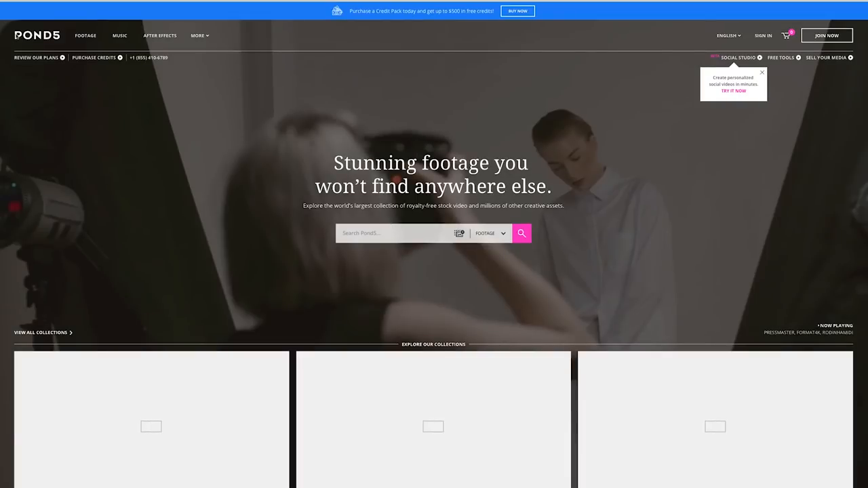
Step: Search Pond5's footage library for waves to get a priced grid of ocean wave clips
{"action": "scroll", "scroll_direction": "down", "scroll_amount": 3}
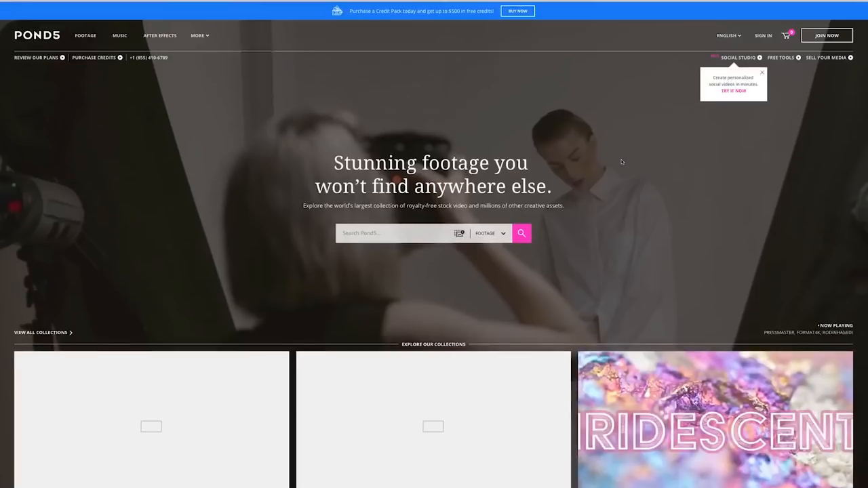
{"action": "type", "text": "w"}
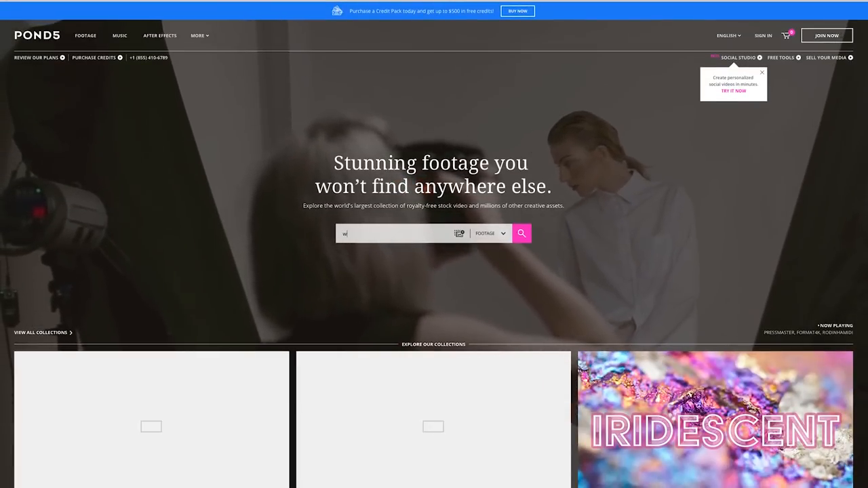
{"action": "type", "text": "aves"}
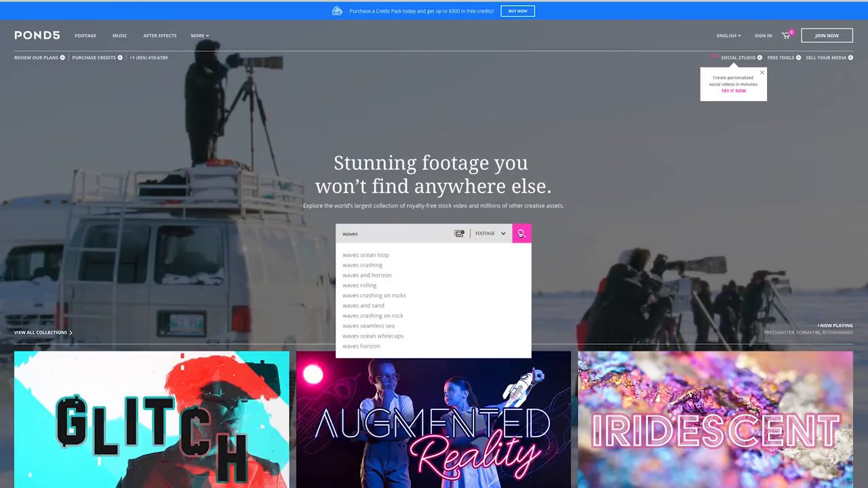
{"action": "left_click", "coordinate": [521, 233]}
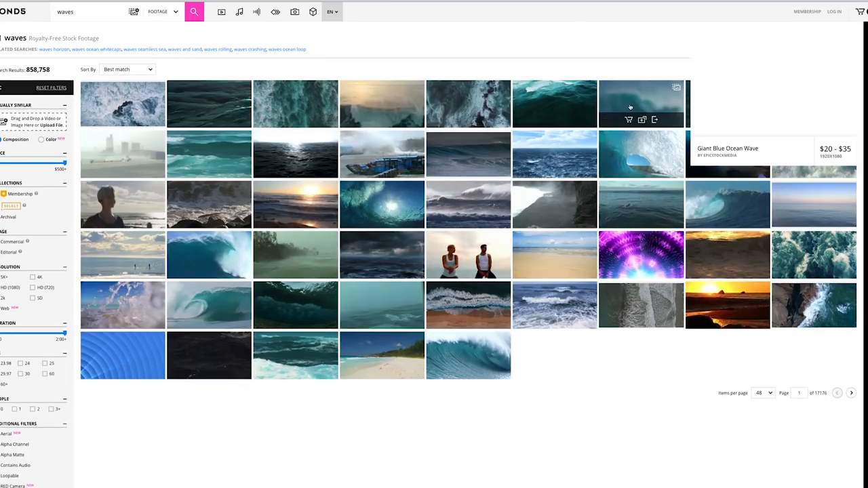
{"action": "mouse_move", "coordinate": [383, 103]}
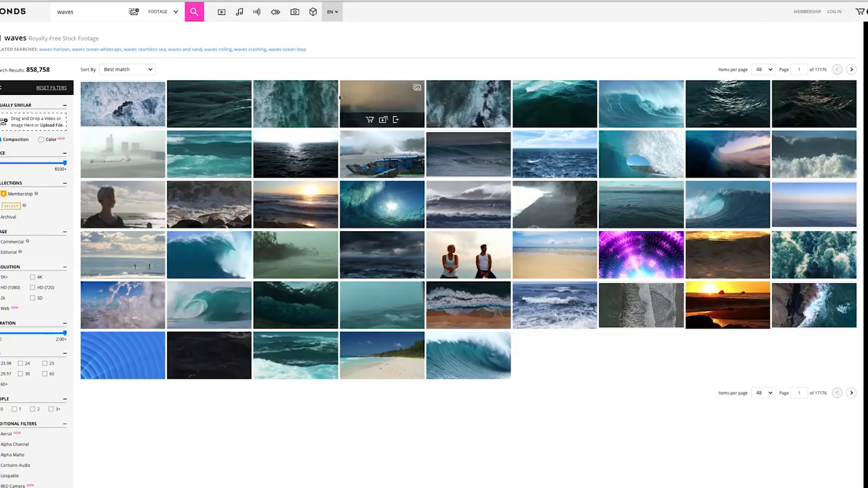
{"action": "mouse_move", "coordinate": [295, 154]}
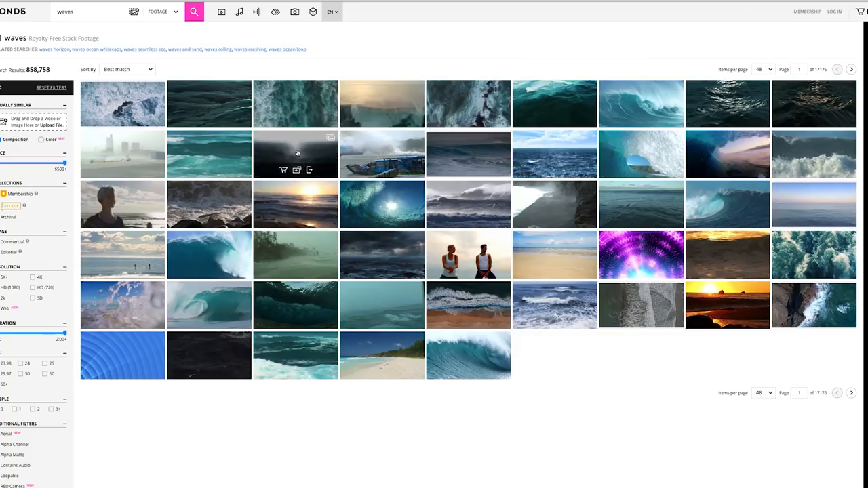
{"action": "mouse_move", "coordinate": [393, 204]}
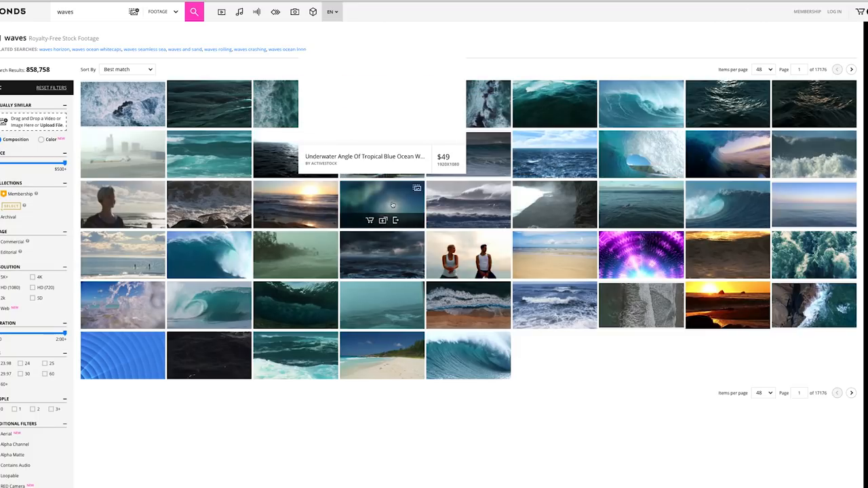
{"action": "mouse_move", "coordinate": [218, 302]}
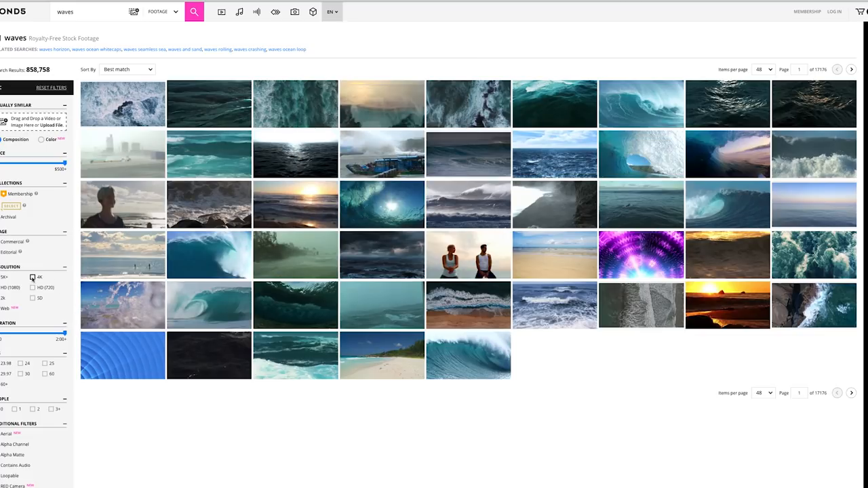
Step: Filter results to 4K and view the Turquoise Barrel Wave clip priced $139 4K, $69 HD, $27 web
{"action": "left_click", "coordinate": [32, 278]}
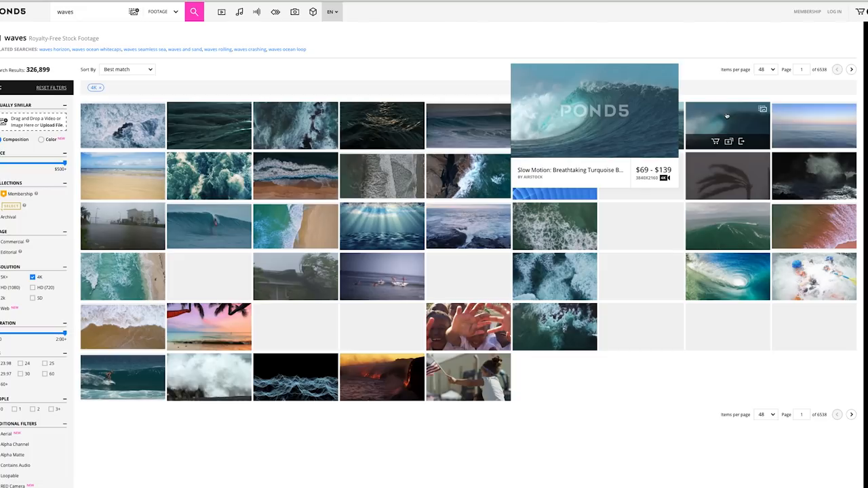
{"action": "left_click", "coordinate": [572, 108]}
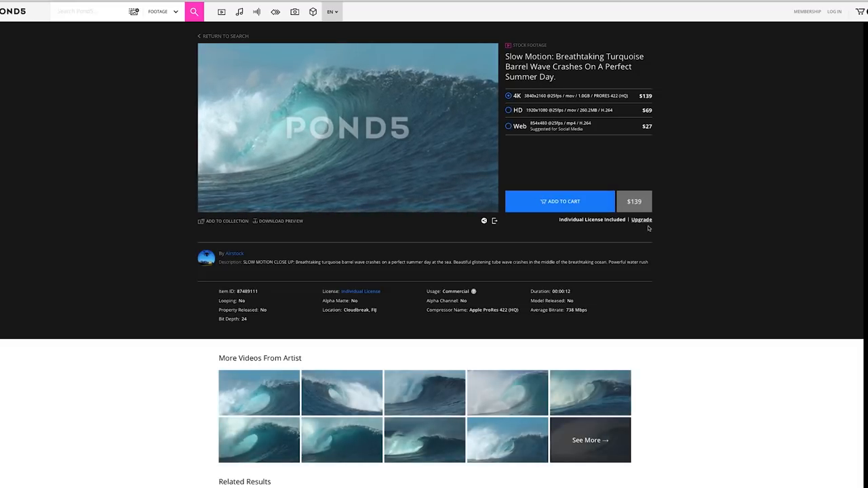
{"action": "left_click", "coordinate": [347, 129]}
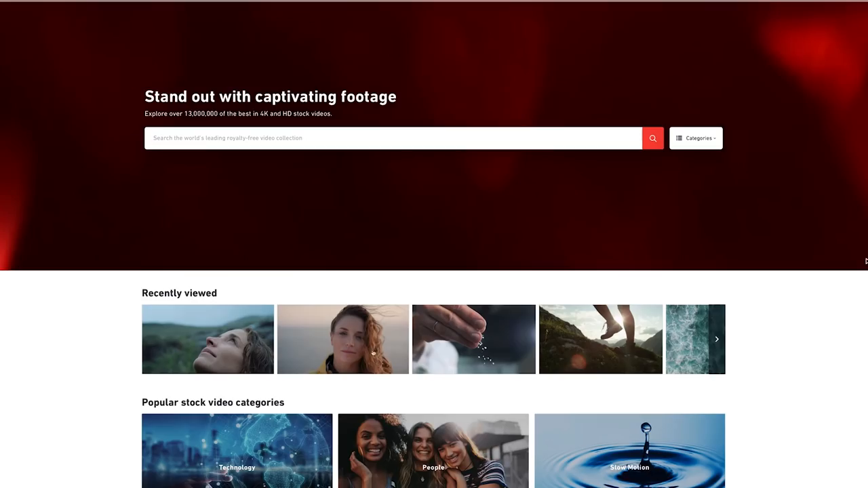
{"action": "mouse_move", "coordinate": [602, 341]}
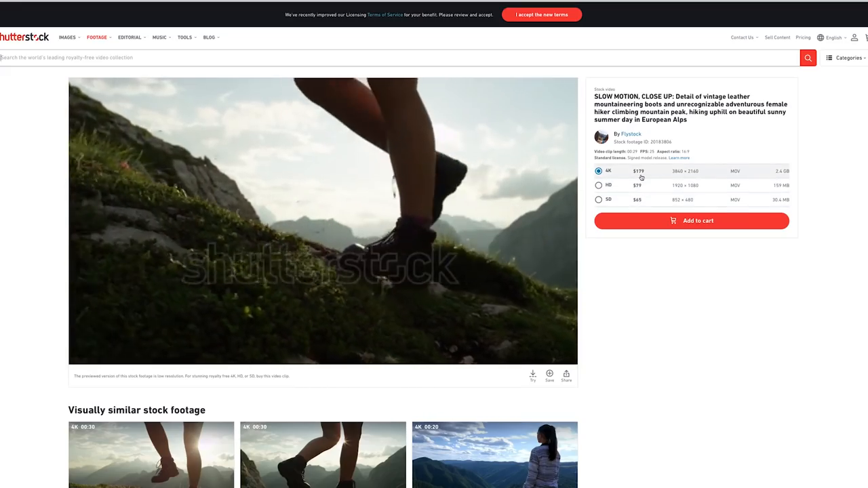
Step: Search Shutterstock for waves and review the $179 4K underwater barreling wave clip and similar footage
{"action": "scroll", "scroll_direction": "down", "scroll_amount": 3}
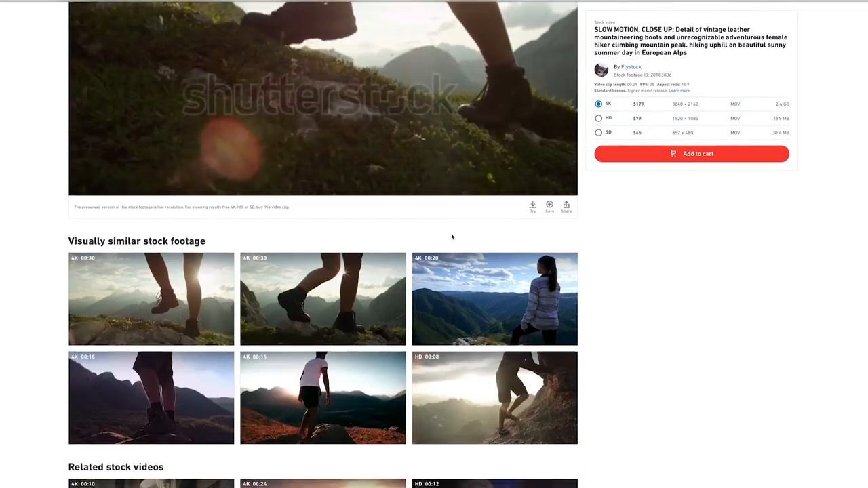
{"action": "scroll", "scroll_direction": "down", "scroll_amount": 3}
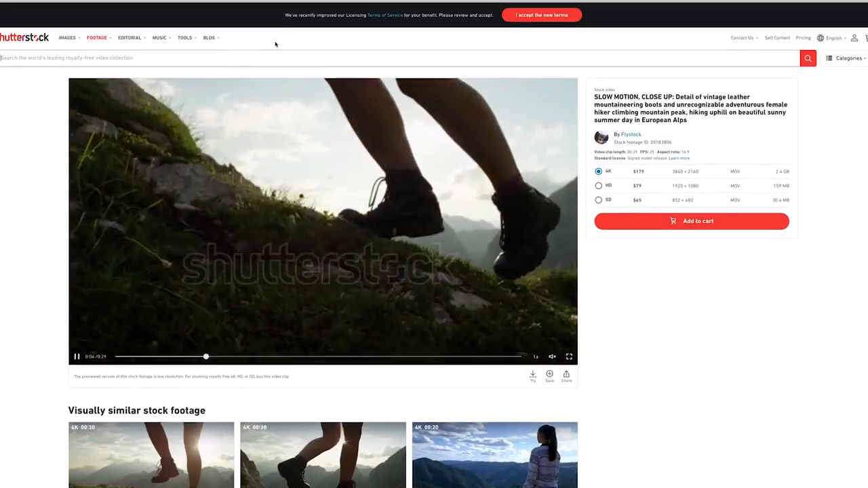
{"action": "type", "text": "waves"}
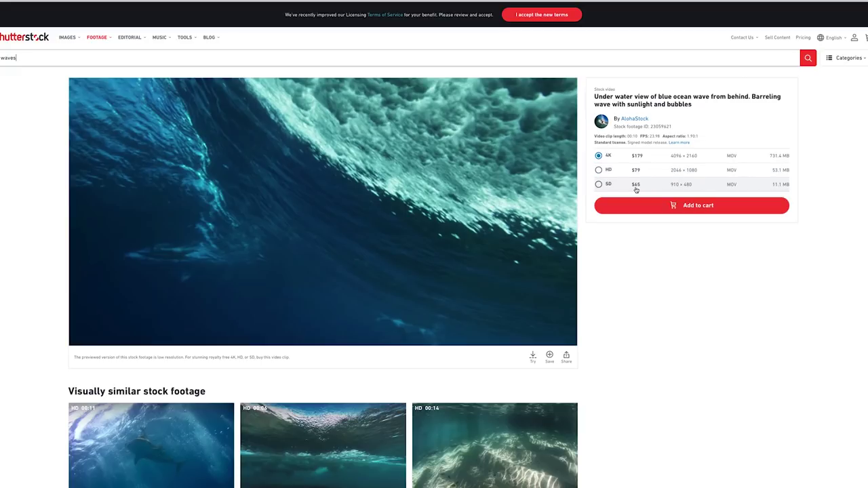
{"action": "scroll", "scroll_direction": "down", "scroll_amount": 3}
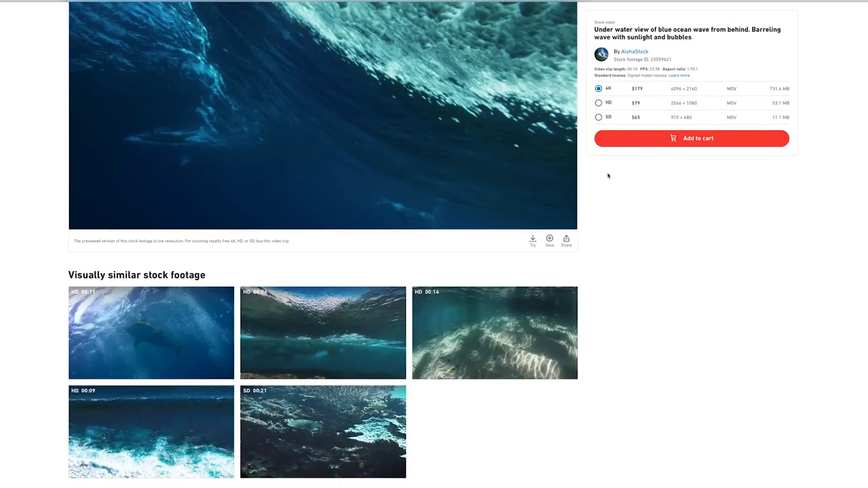
{"action": "scroll", "scroll_direction": "down", "scroll_amount": 3}
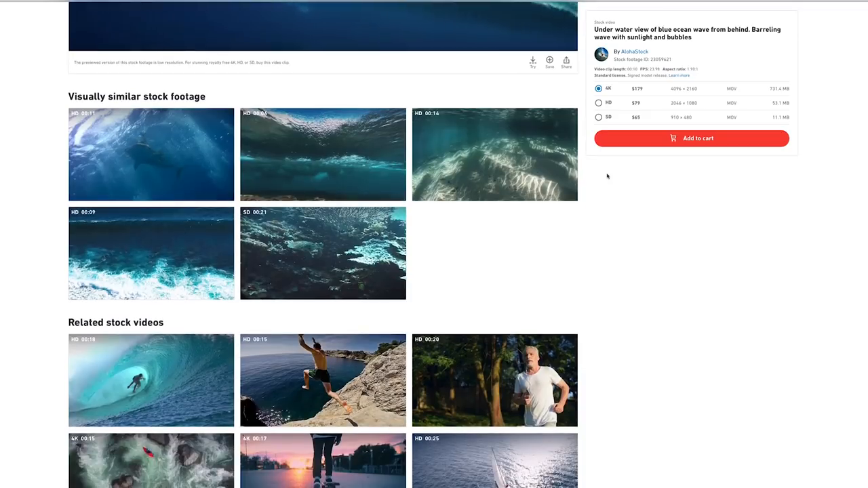
{"action": "scroll", "scroll_direction": "down", "scroll_amount": 3}
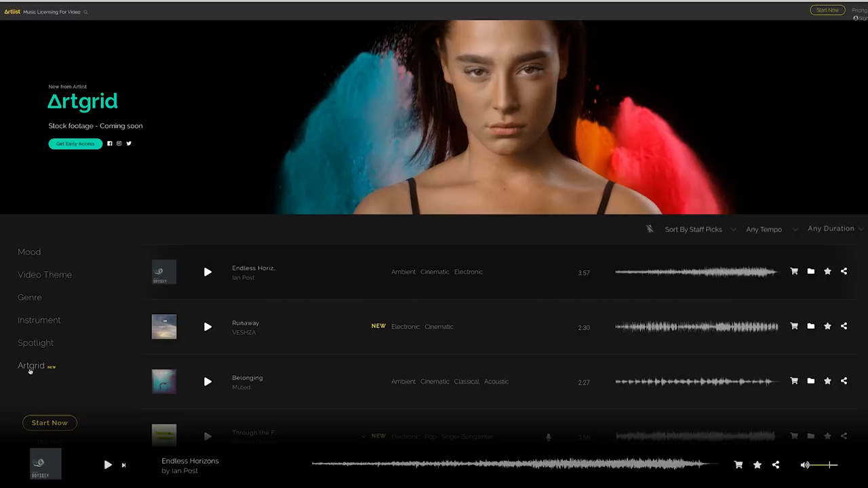
Step: Follow See Early Access to Artgrid's 'Reinventing stock footage' Spring 2019 page
{"action": "left_click", "coordinate": [30, 366]}
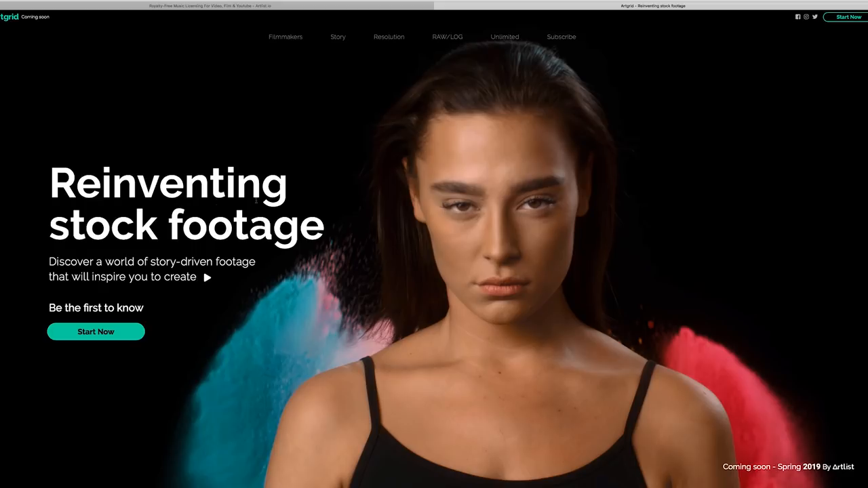
{"action": "mouse_move", "coordinate": [241, 272]}
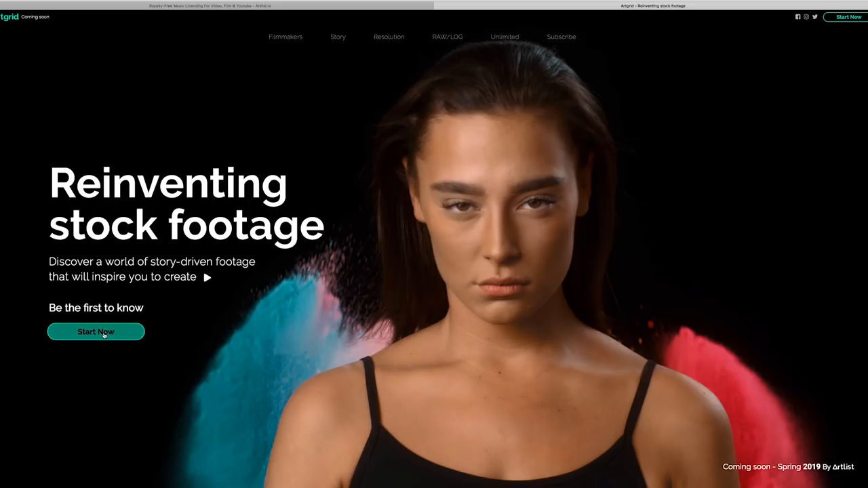
{"action": "left_click", "coordinate": [284, 36]}
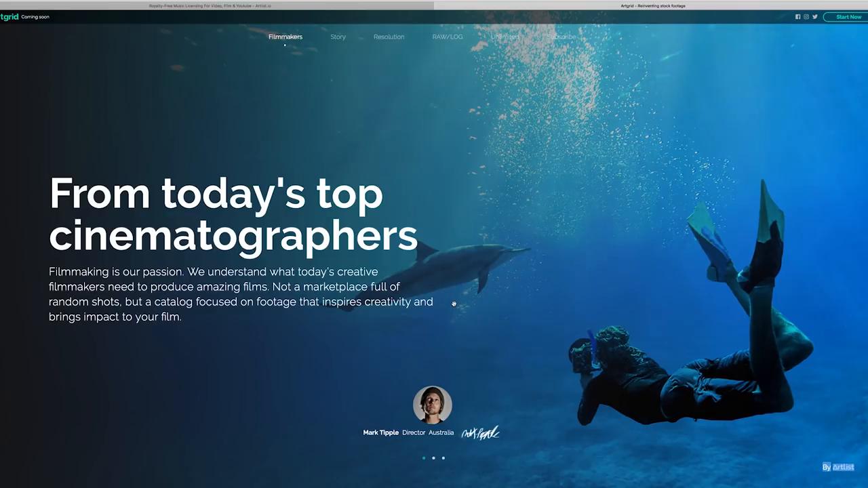
{"action": "left_click", "coordinate": [339, 37]}
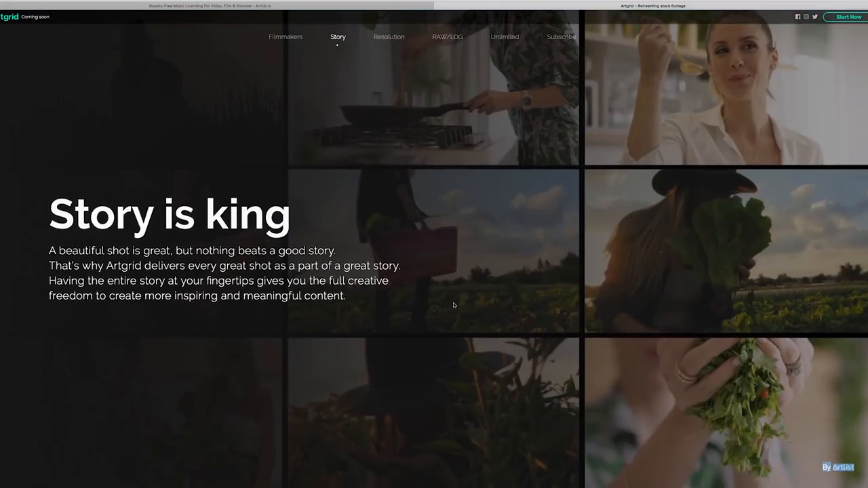
{"action": "left_click", "coordinate": [388, 36]}
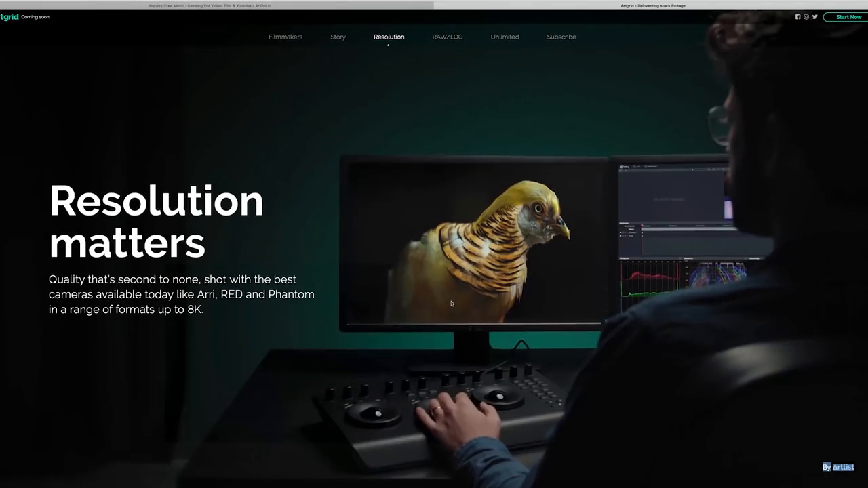
{"action": "left_click", "coordinate": [338, 36]}
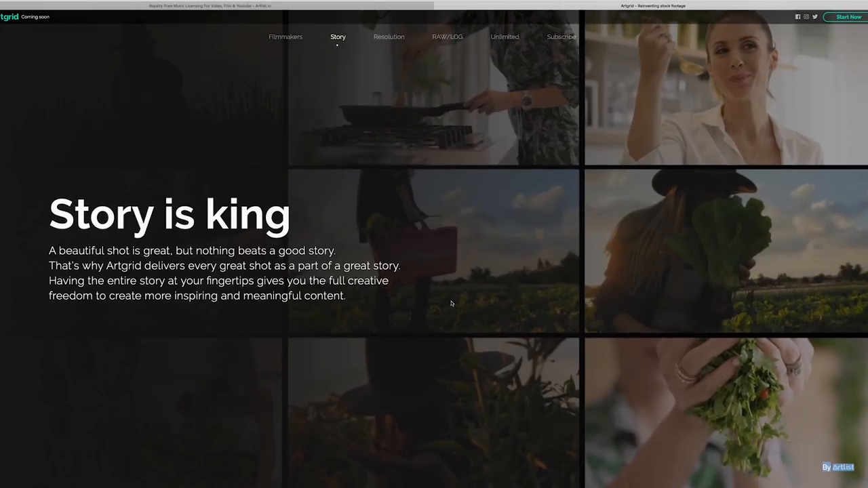
{"action": "left_click", "coordinate": [285, 37]}
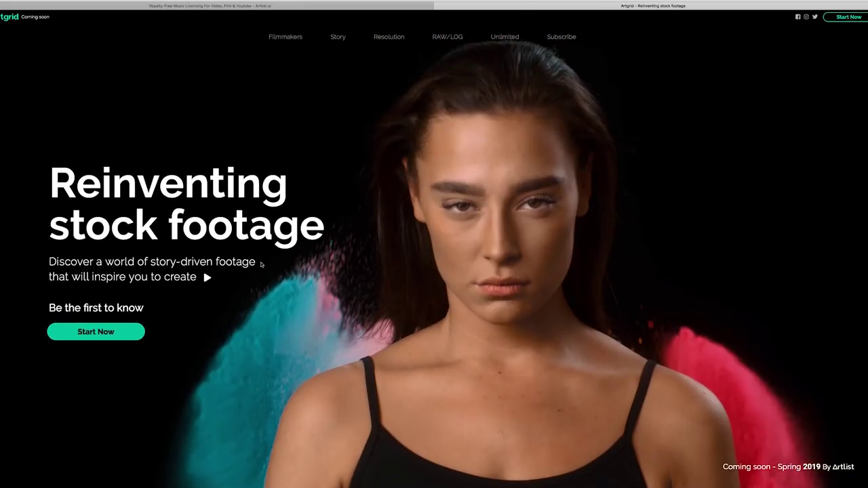
{"action": "mouse_move", "coordinate": [388, 40]}
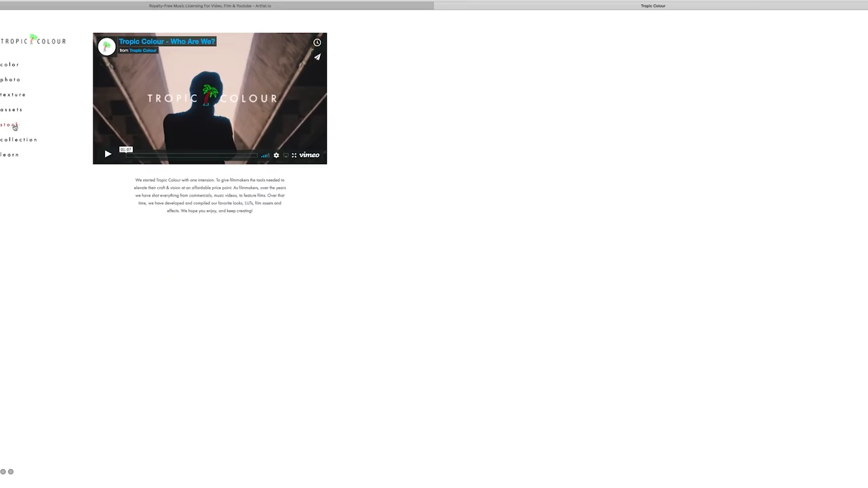
Step: Go to Tropic Colour's stock section and open the $30 PNW Film Stock Footage pack
{"action": "left_click", "coordinate": [16, 124]}
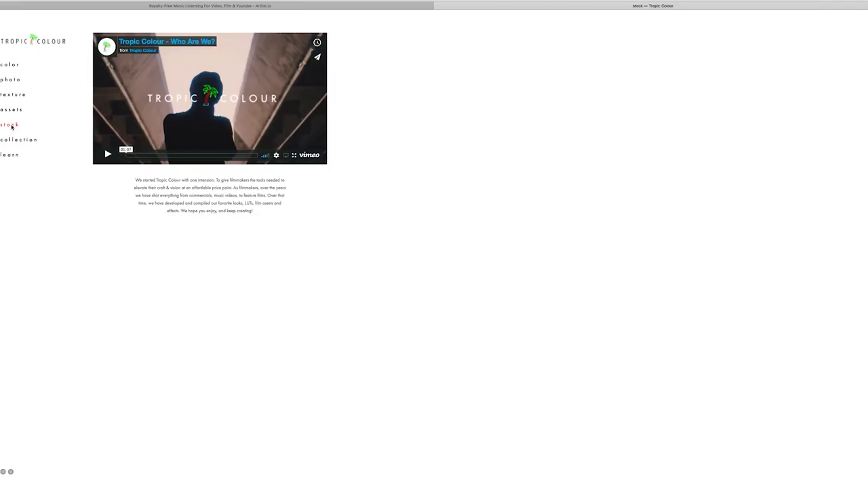
{"action": "left_click", "coordinate": [15, 125]}
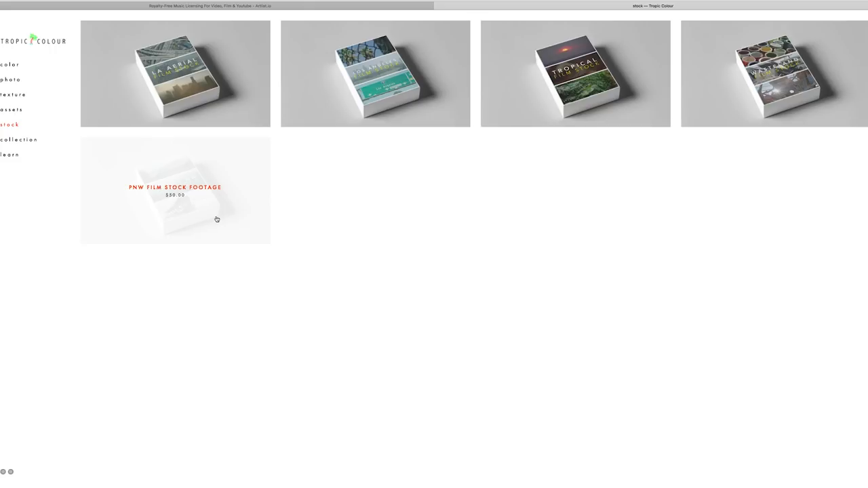
{"action": "left_click", "coordinate": [174, 68]}
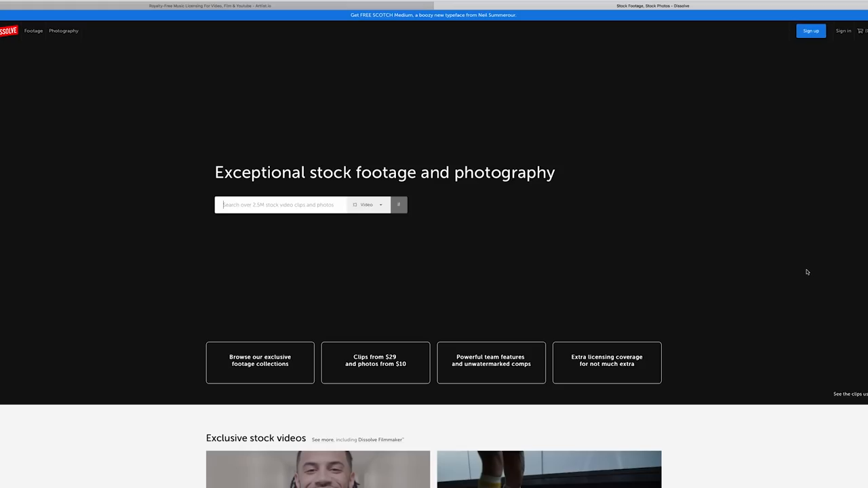
Step: Search Dissolve for 'wave' to list ocean, beach and sunset footage clips
{"action": "scroll", "scroll_direction": "down", "scroll_amount": 3}
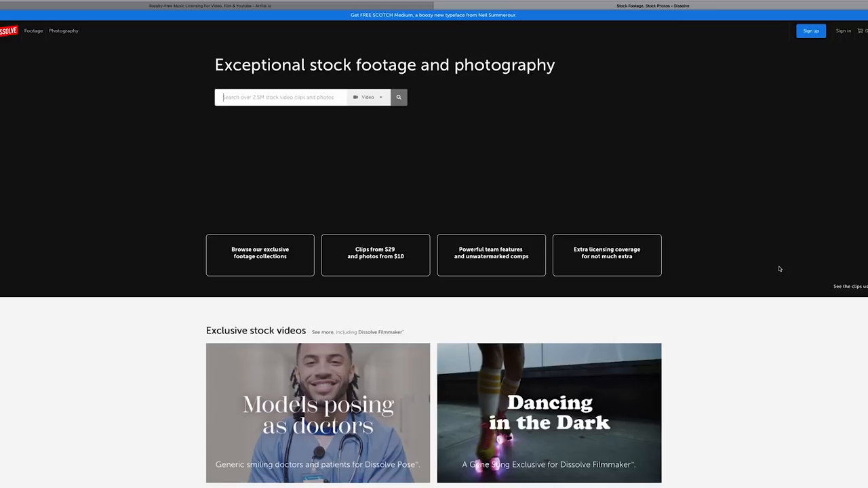
{"action": "scroll", "scroll_direction": "down", "scroll_amount": 3}
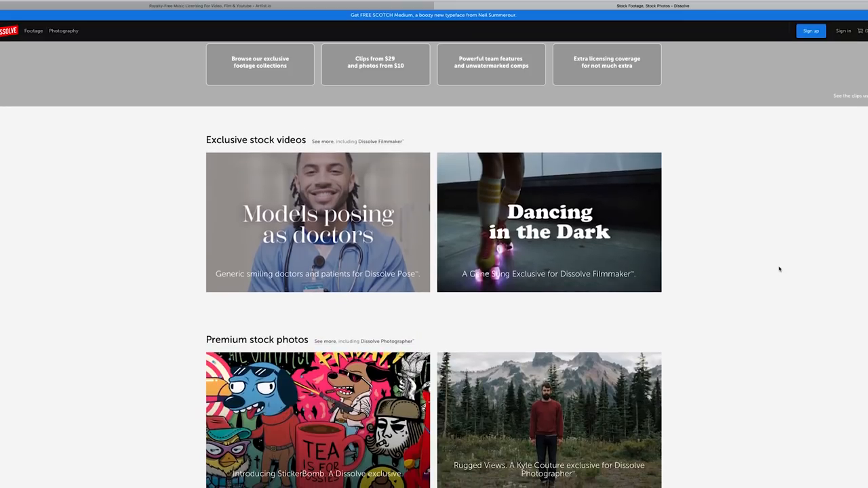
{"action": "scroll", "scroll_direction": "up", "scroll_amount": 3}
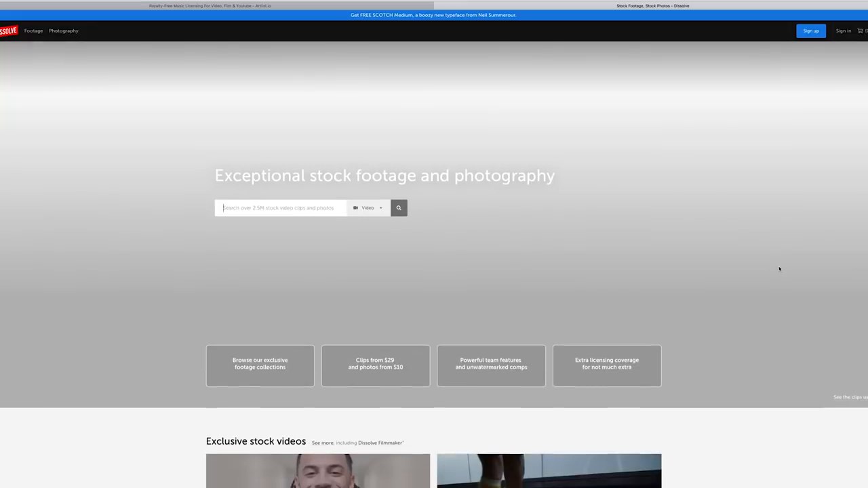
{"action": "type", "text": "waves"}
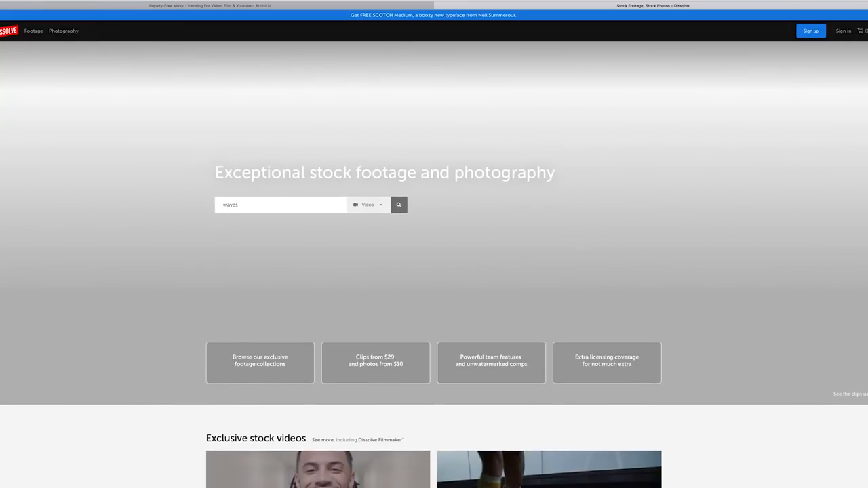
{"action": "left_click", "coordinate": [399, 203]}
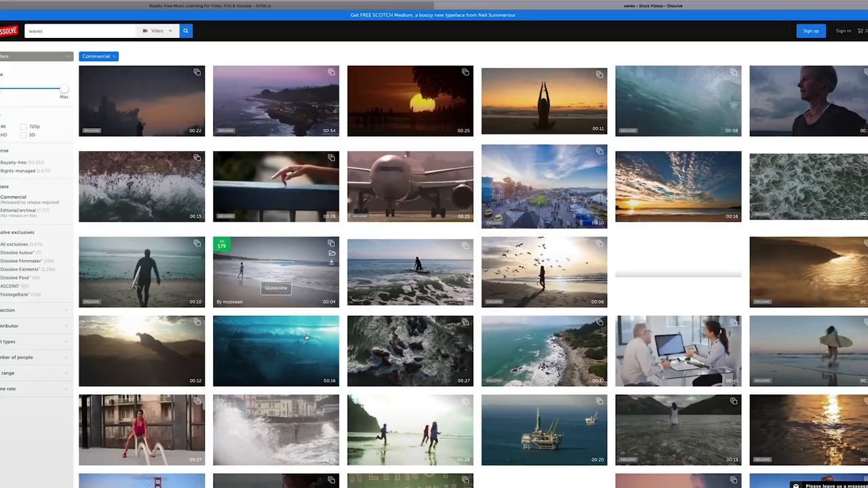
{"action": "mouse_move", "coordinate": [306, 350]}
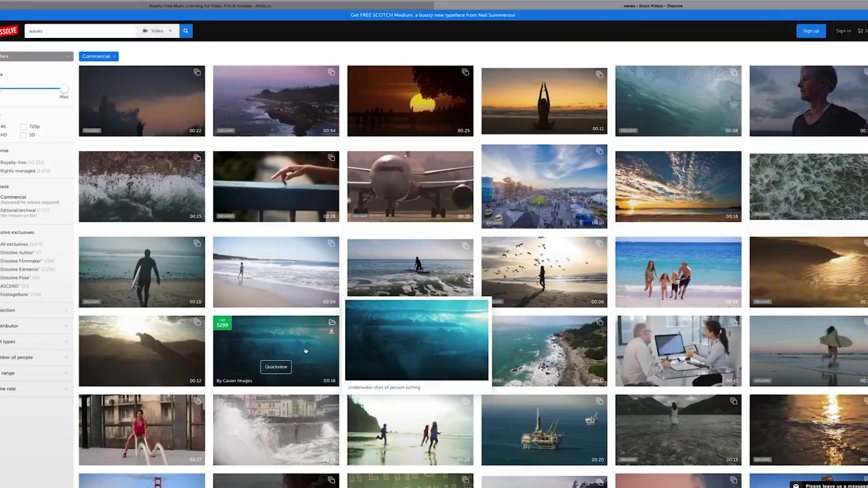
Step: Open the 'Underwater shot of person surfing' clip with its $299 HD standard license
{"action": "left_click", "coordinate": [418, 342]}
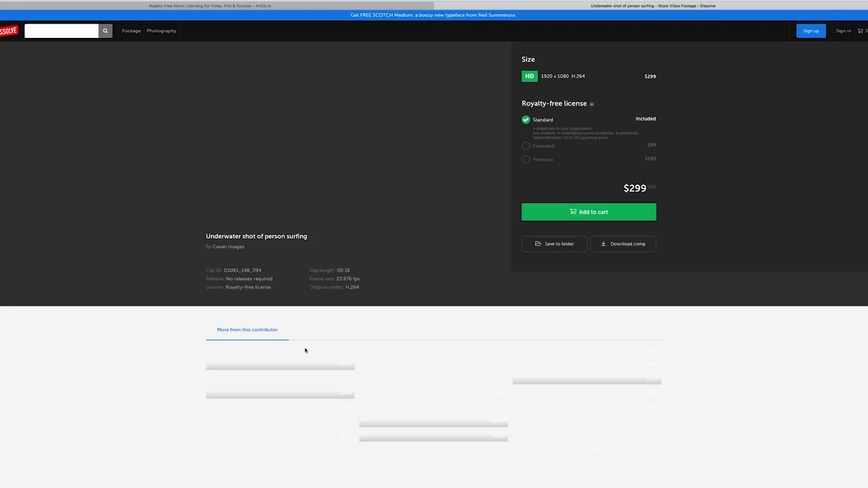